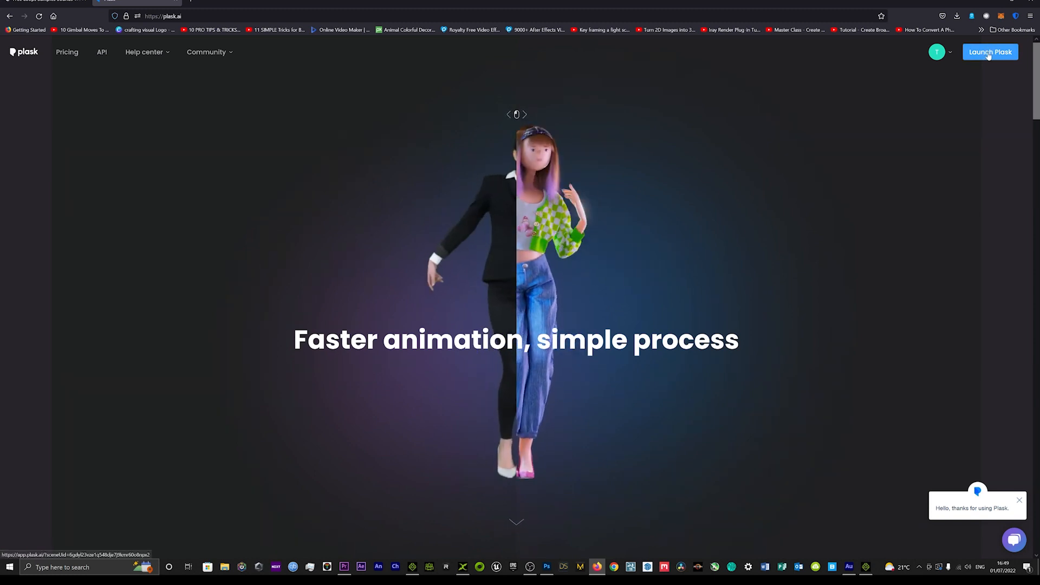
# Launch the Plask editor and extract motion from the green-screen video under the default mocap name.
pyautogui.click(989, 52)
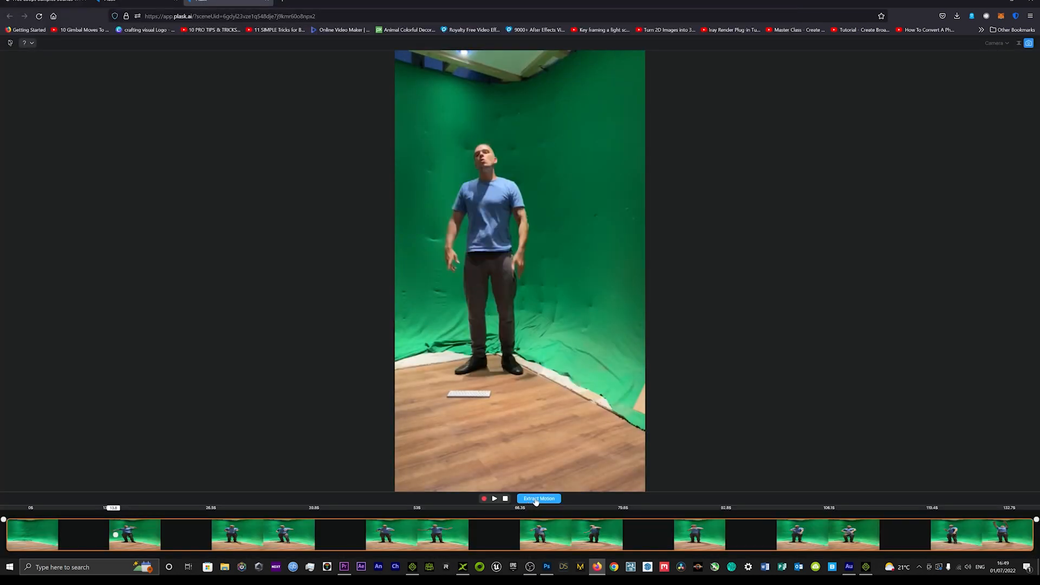
pyautogui.click(538, 498)
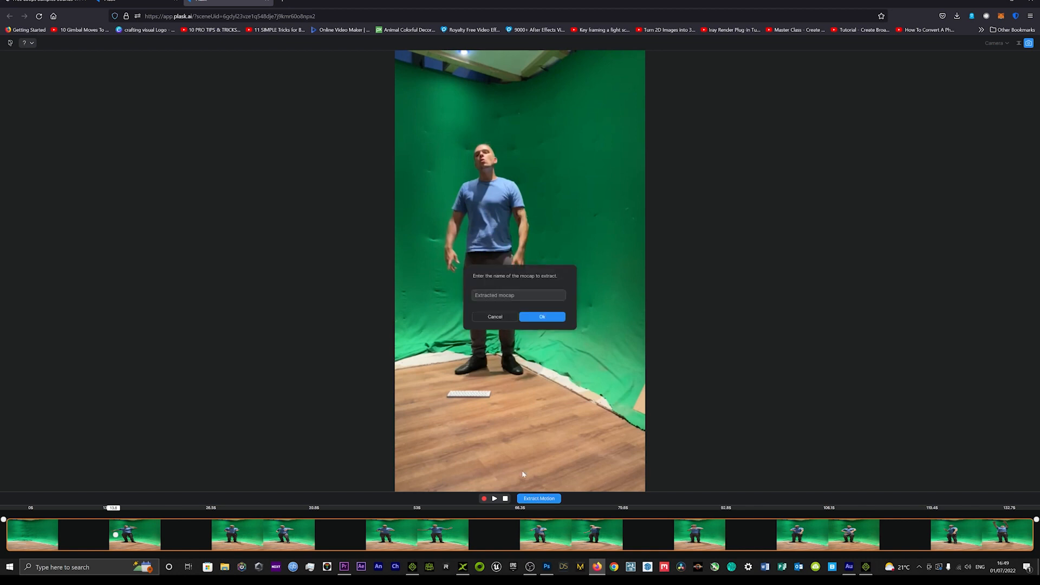
pyautogui.click(542, 316)
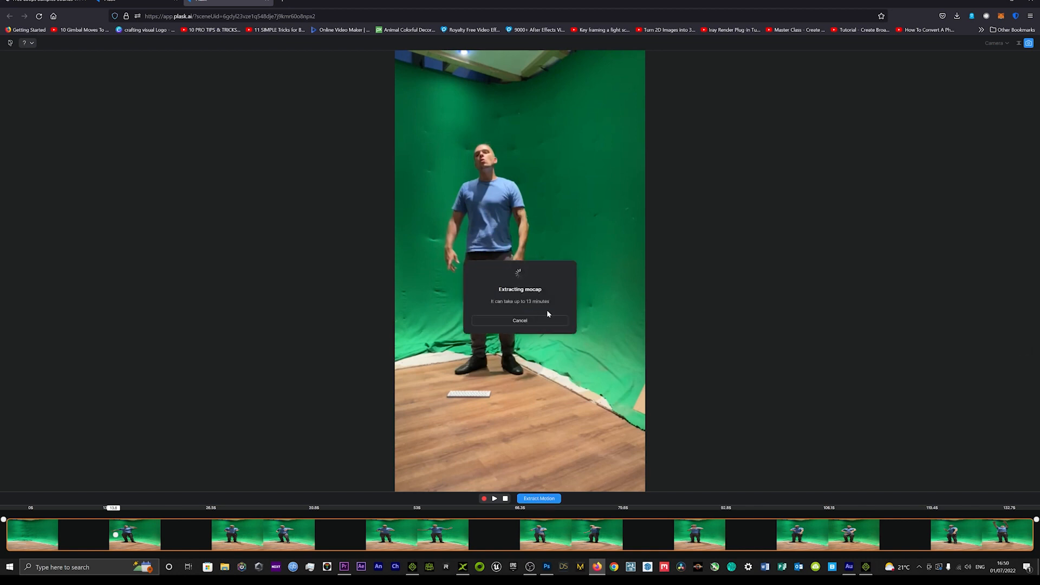
pyautogui.click(519, 321)
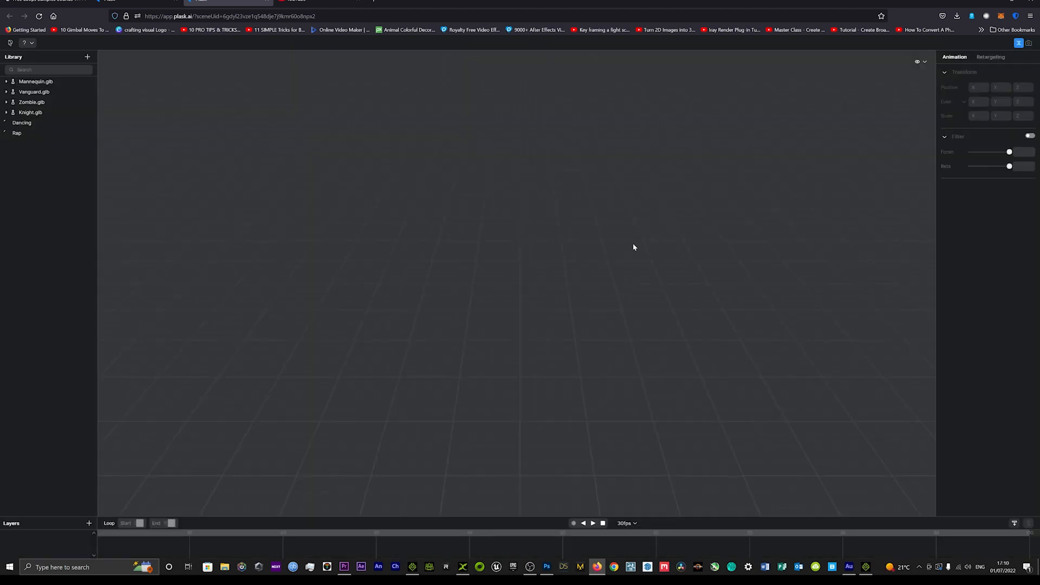
# Play the extracted motion on the Mannequin.glb model from the Library.
pyautogui.click(16, 132)
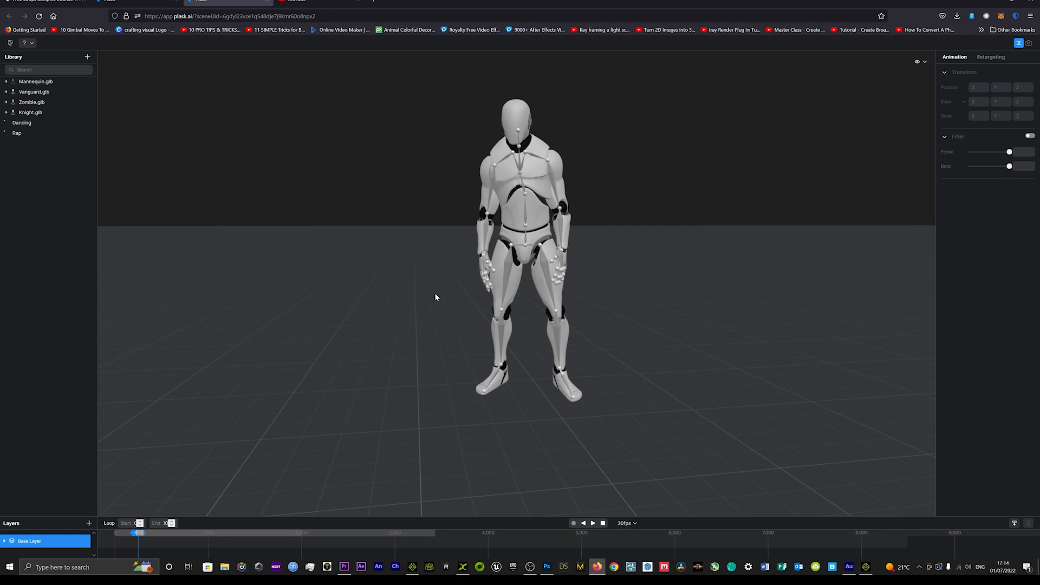
pyautogui.click(591, 522)
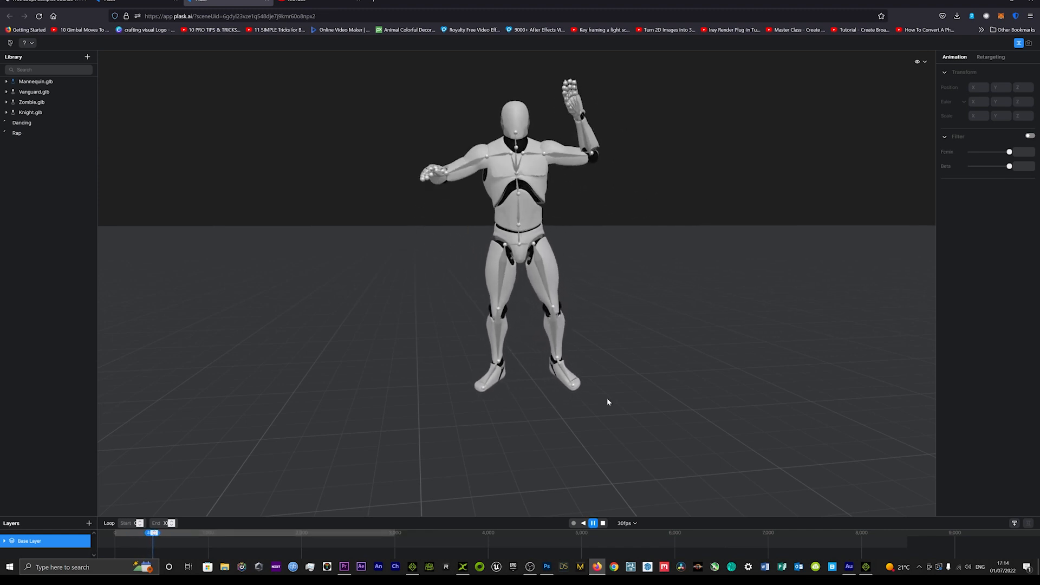
pyautogui.click(36, 82)
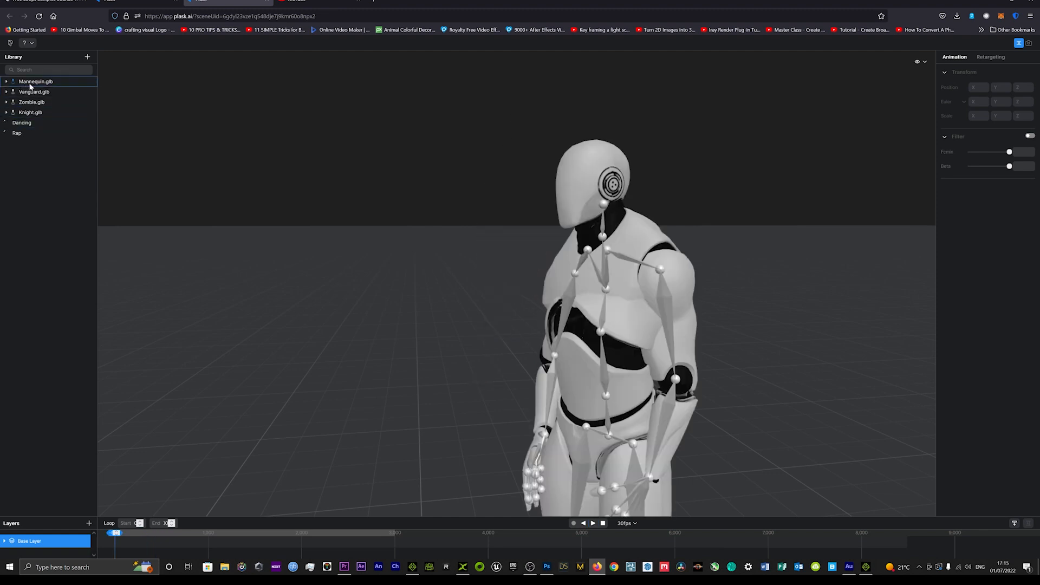
# Start an export of the mannequin with the Rap motion selected.
pyautogui.rightClick(35, 81)
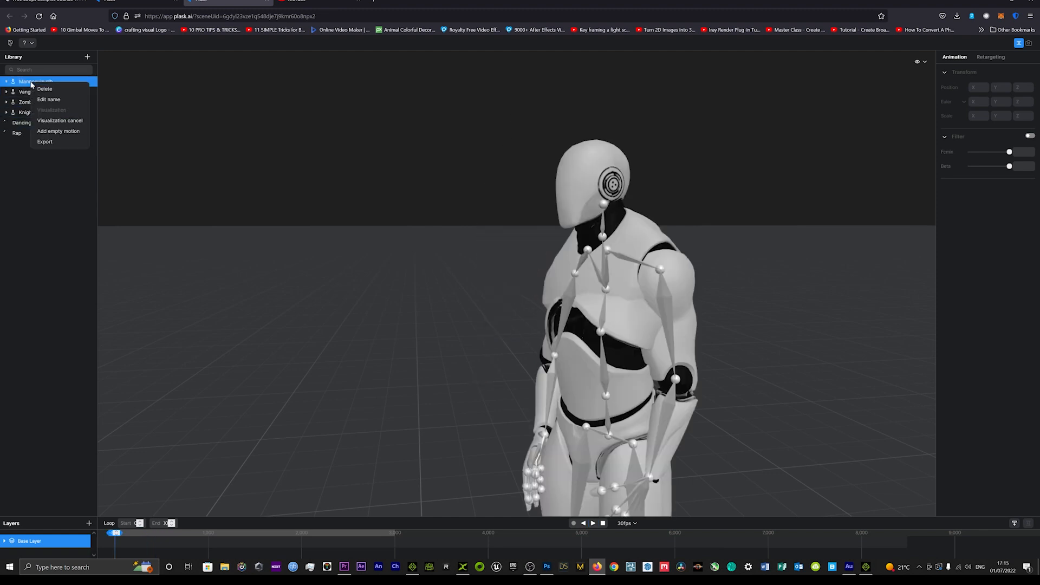
pyautogui.moveTo(45, 141)
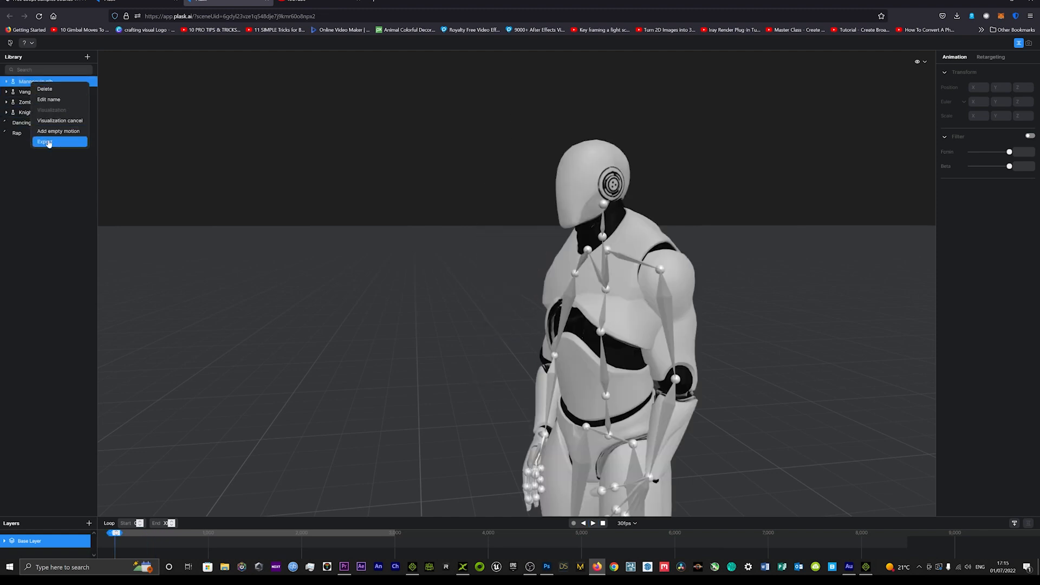
pyautogui.click(44, 140)
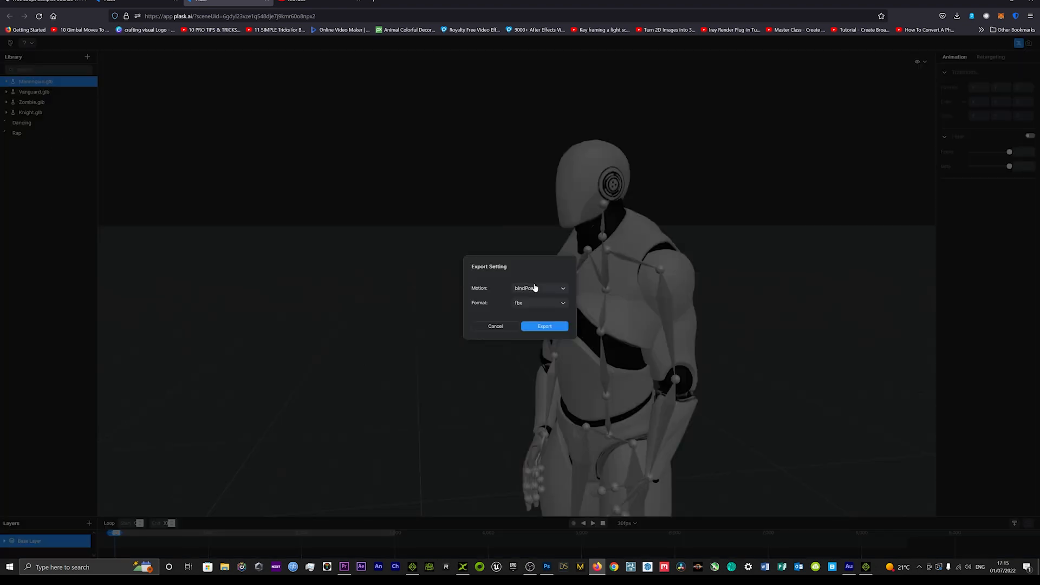
pyautogui.click(539, 289)
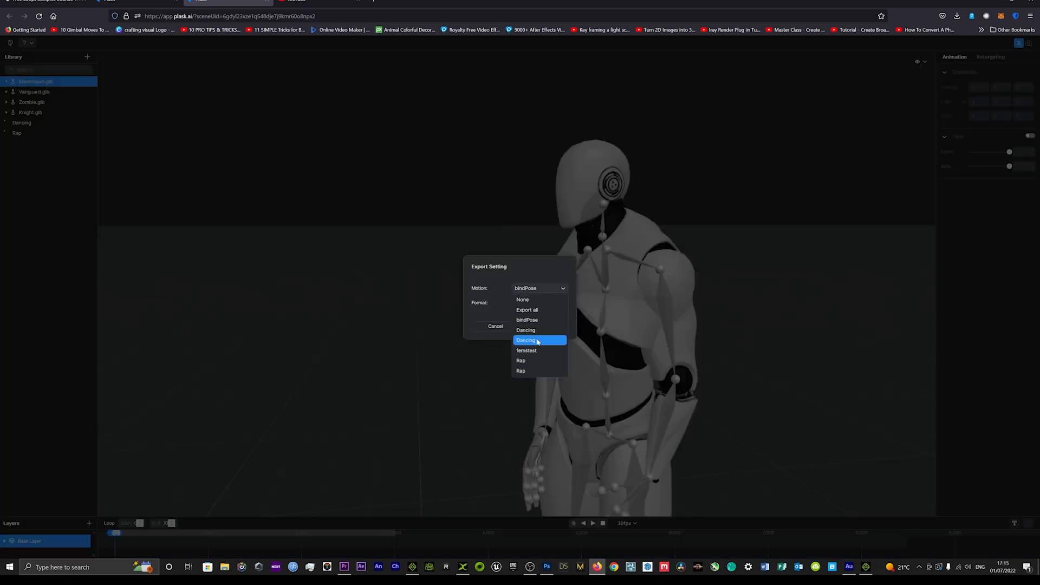
pyautogui.click(521, 360)
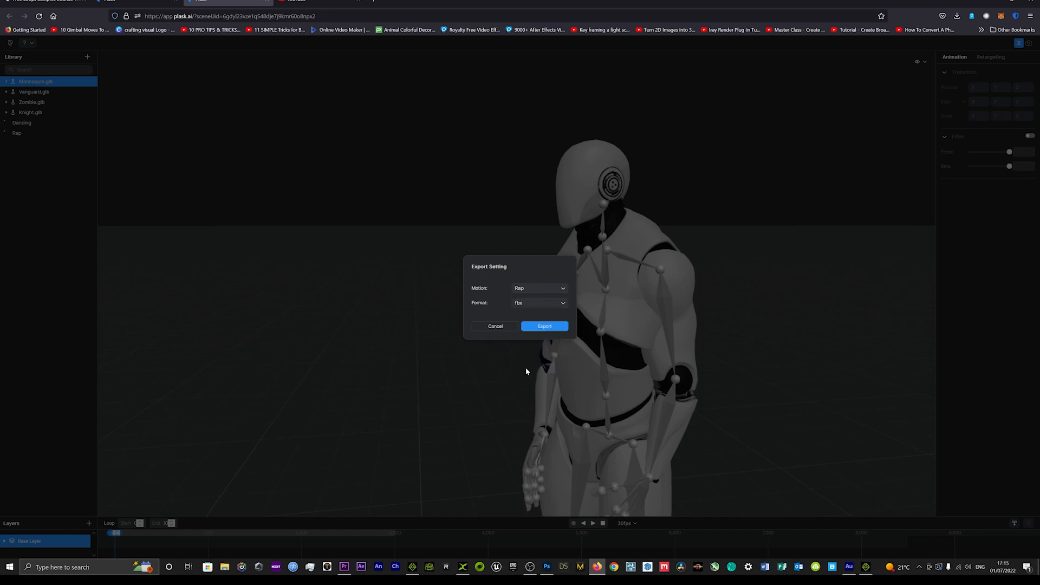
# Browse File Explorer into the PLASK MOTION folder to load the Plask Mocap Mannequin into iClone.
pyautogui.click(542, 326)
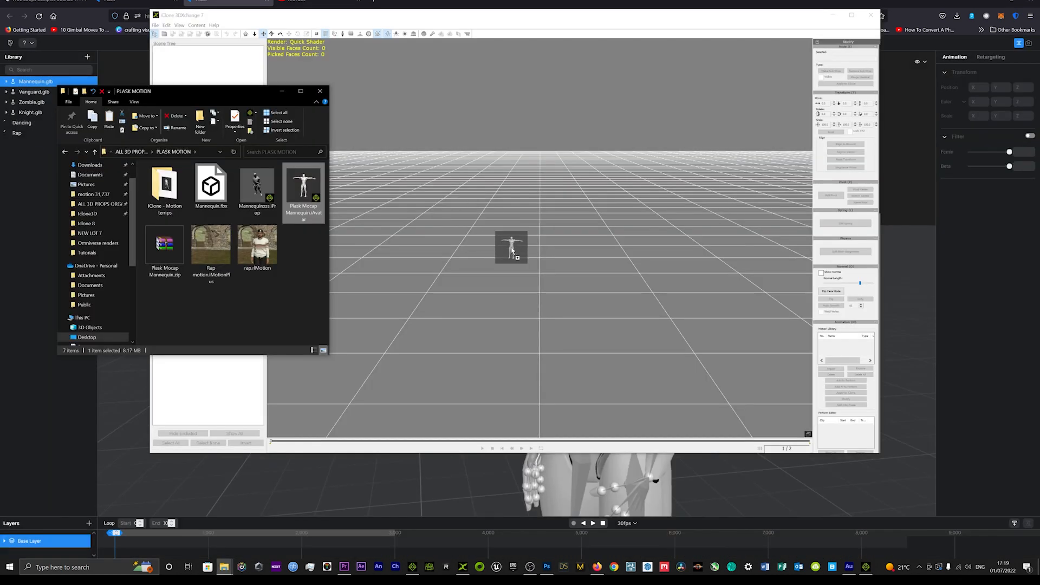
pyautogui.doubleClick(303, 186)
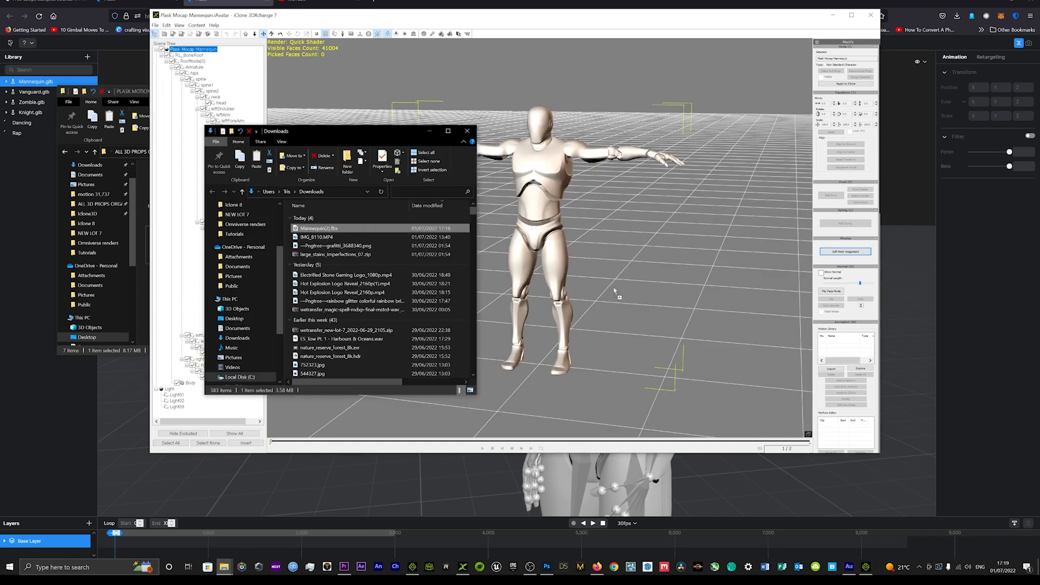
pyautogui.doubleClick(321, 229)
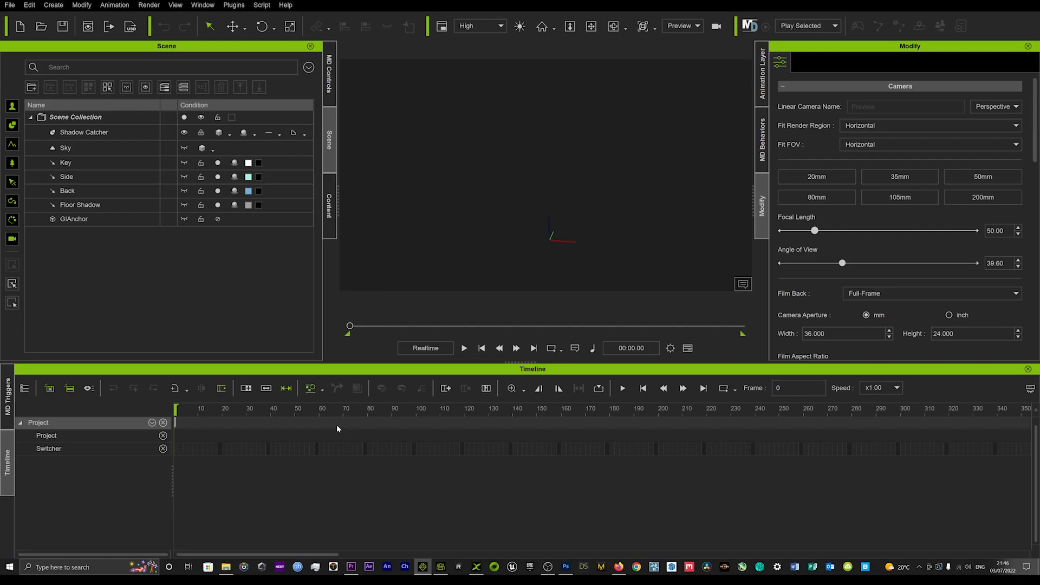
pyautogui.moveTo(290, 520)
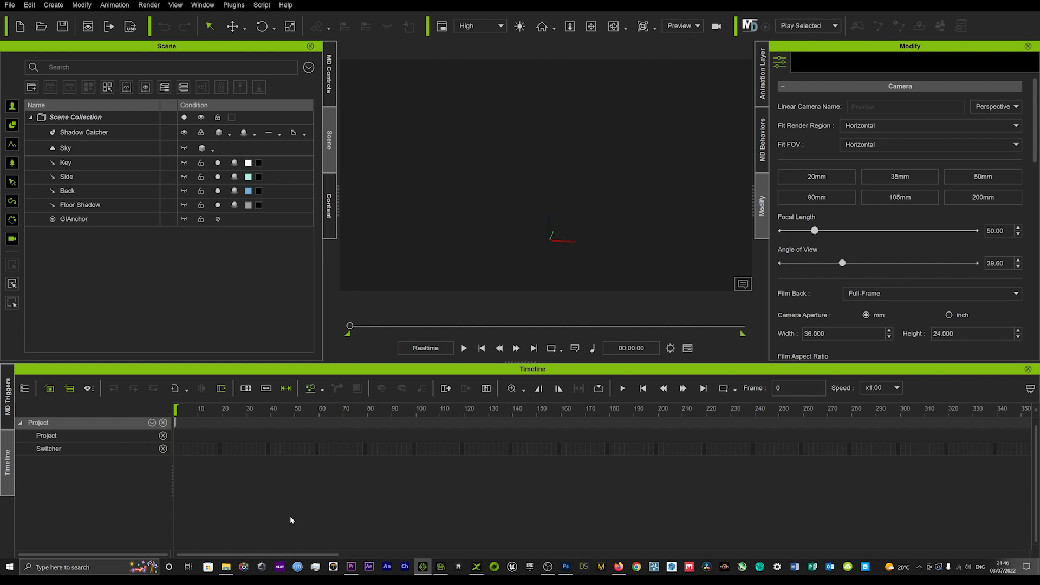
pyautogui.moveTo(225, 567)
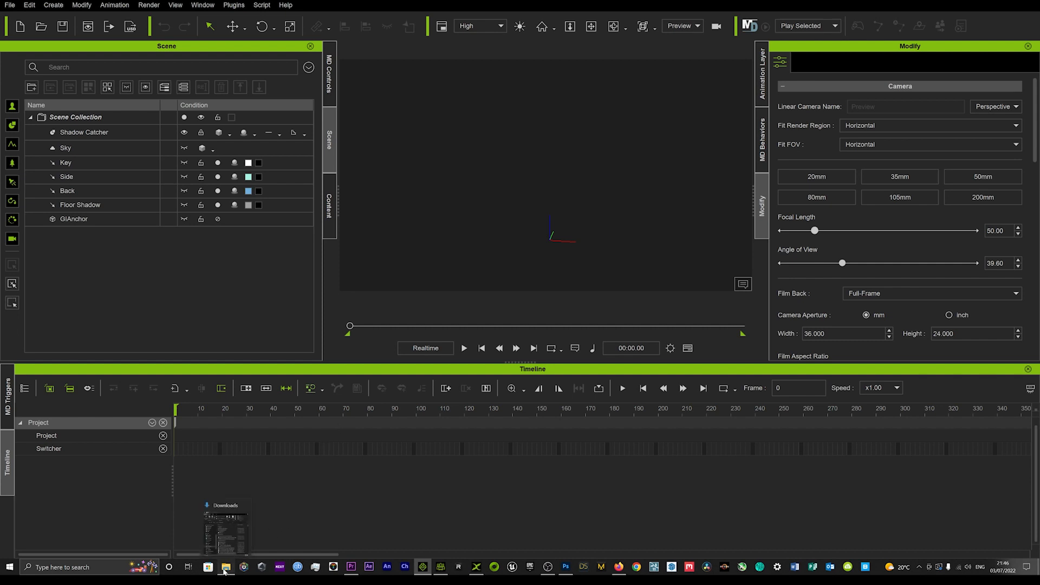
pyautogui.click(208, 566)
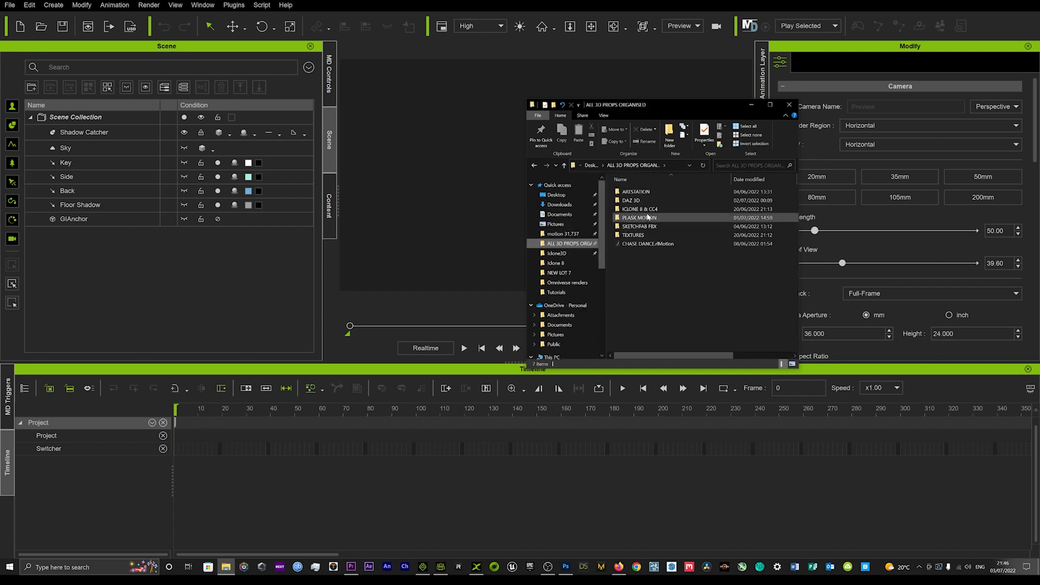
pyautogui.doubleClick(639, 218)
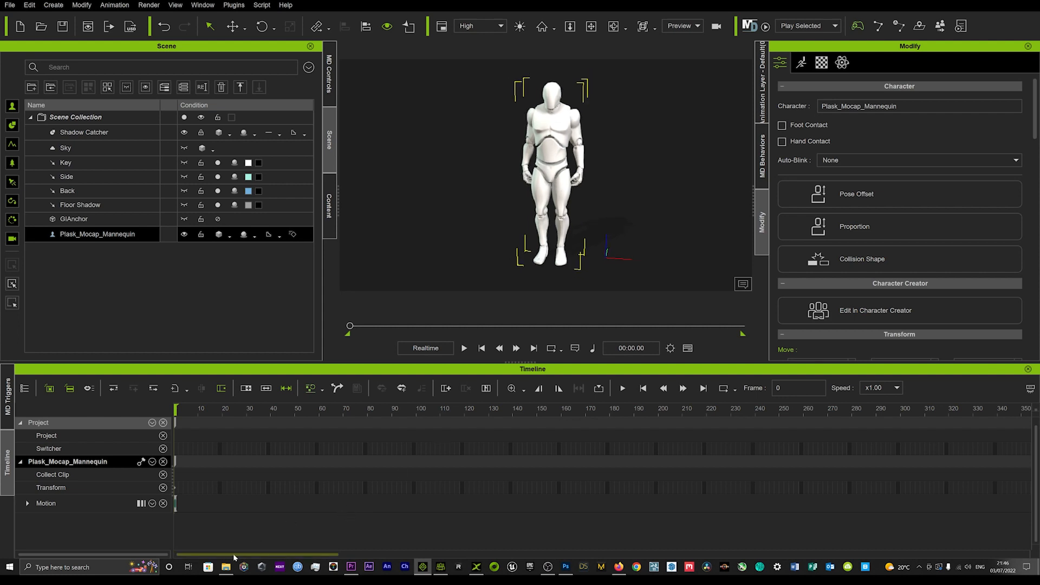
# Load Mannequin.fbx onto the character and accept the missing-profile warning to reach Motion Import Settings.
pyautogui.click(225, 567)
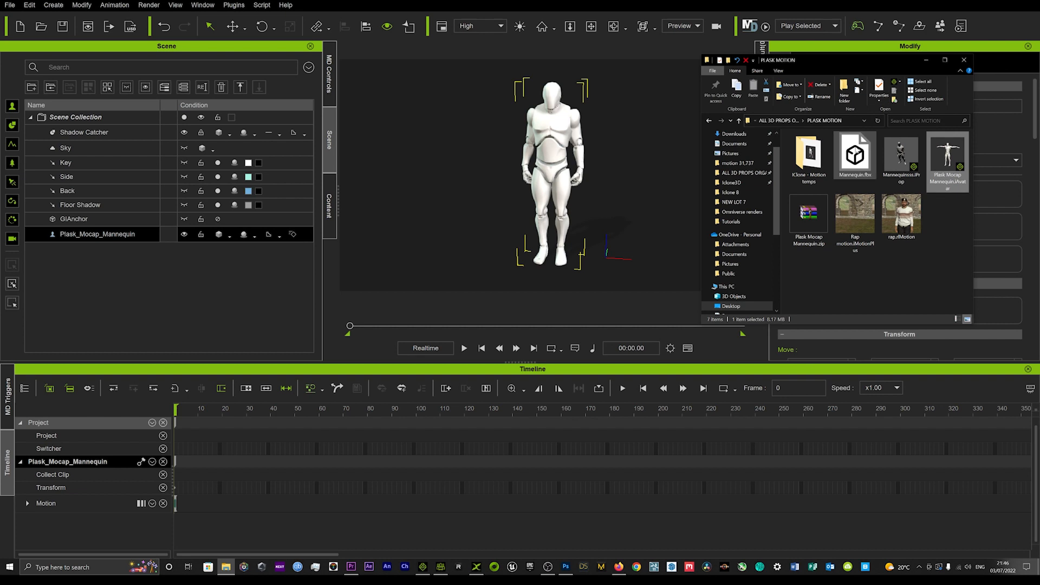
pyautogui.click(855, 154)
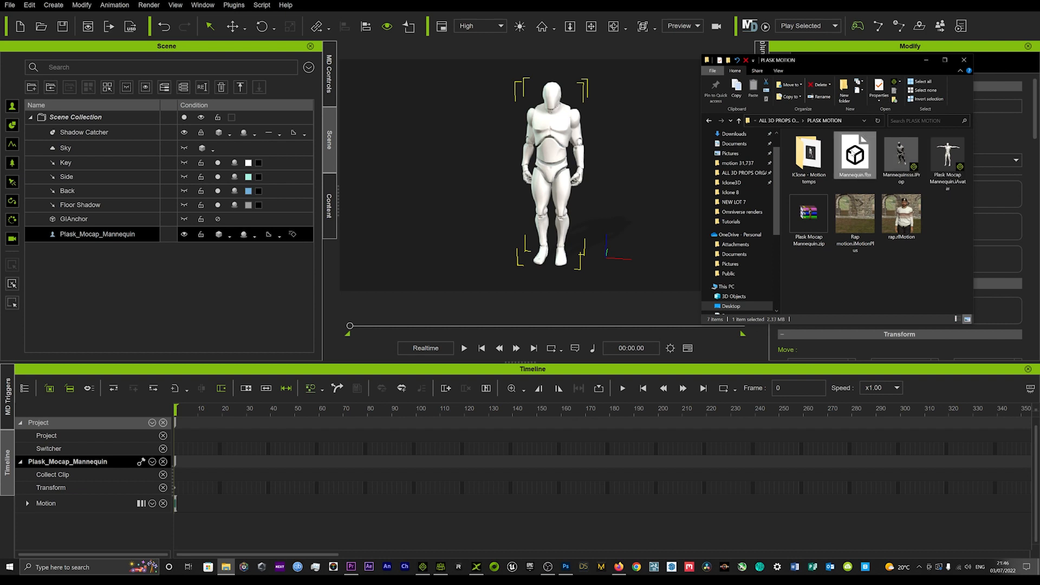
pyautogui.doubleClick(855, 153)
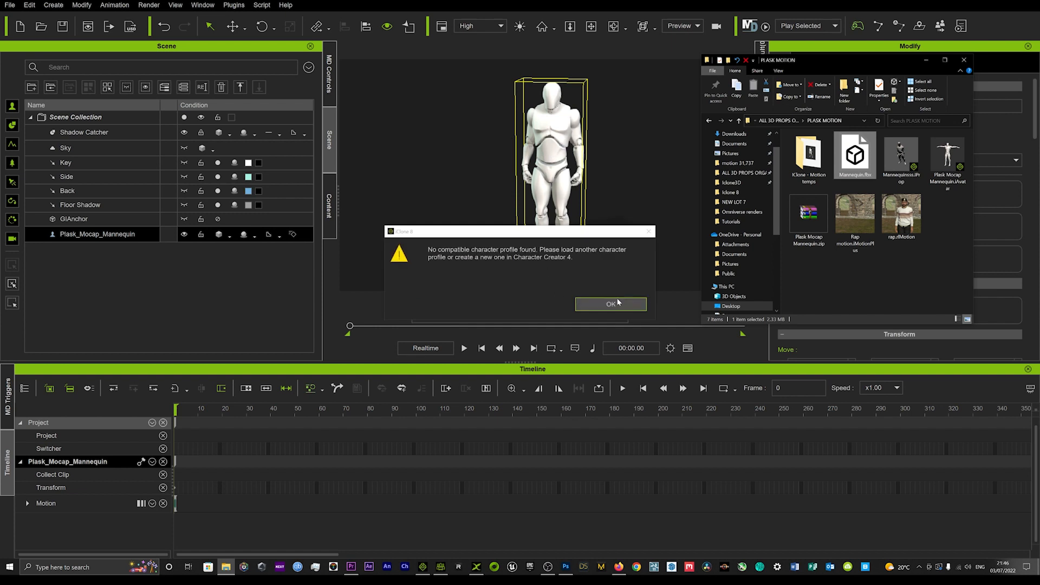
pyautogui.click(610, 303)
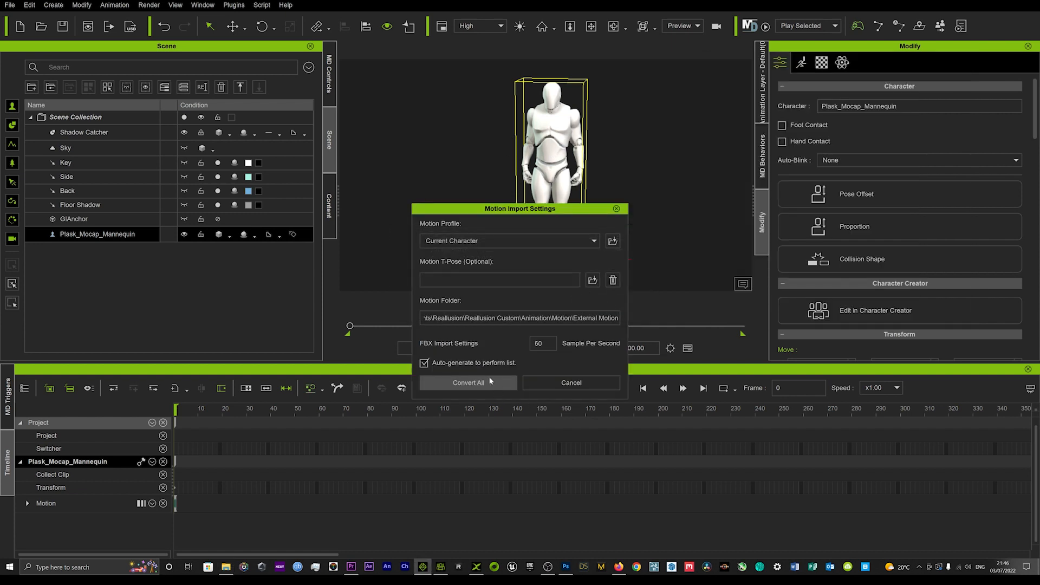
pyautogui.moveTo(717, 291)
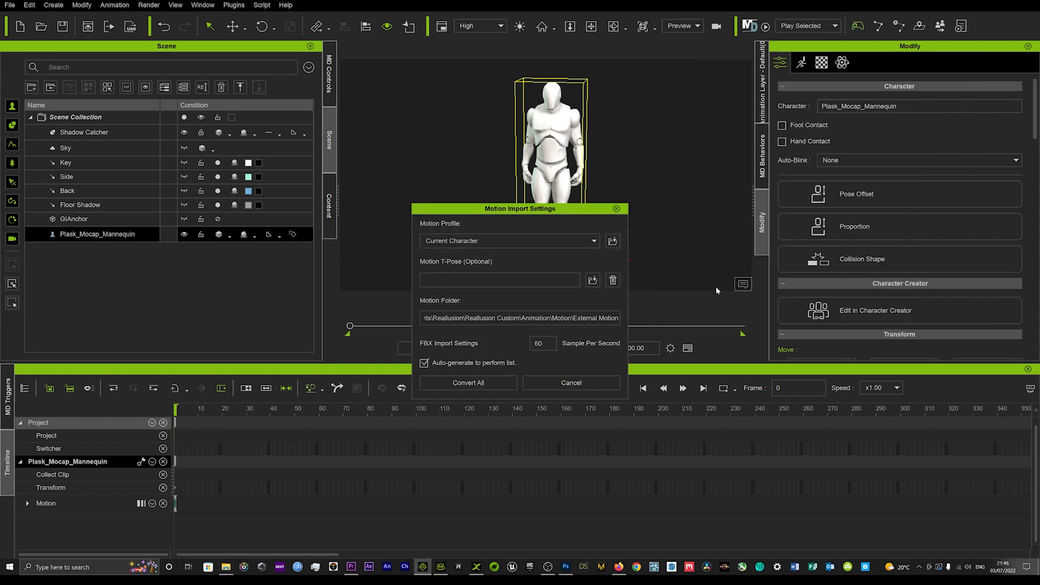
# Convert the imported motion, play it, and select the whole Collect Clip range on the timeline.
pyautogui.click(468, 383)
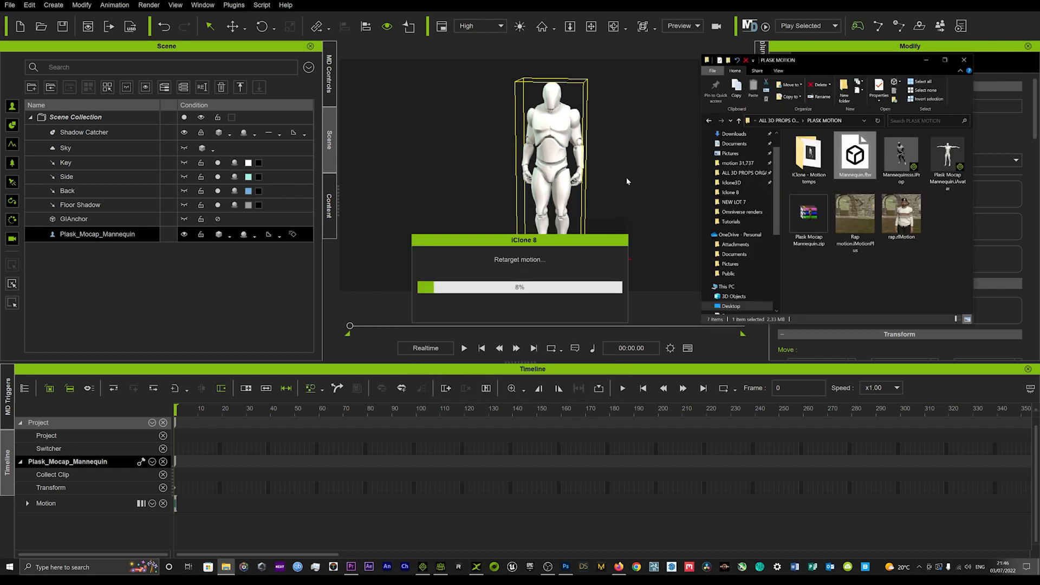
pyautogui.moveTo(547, 146)
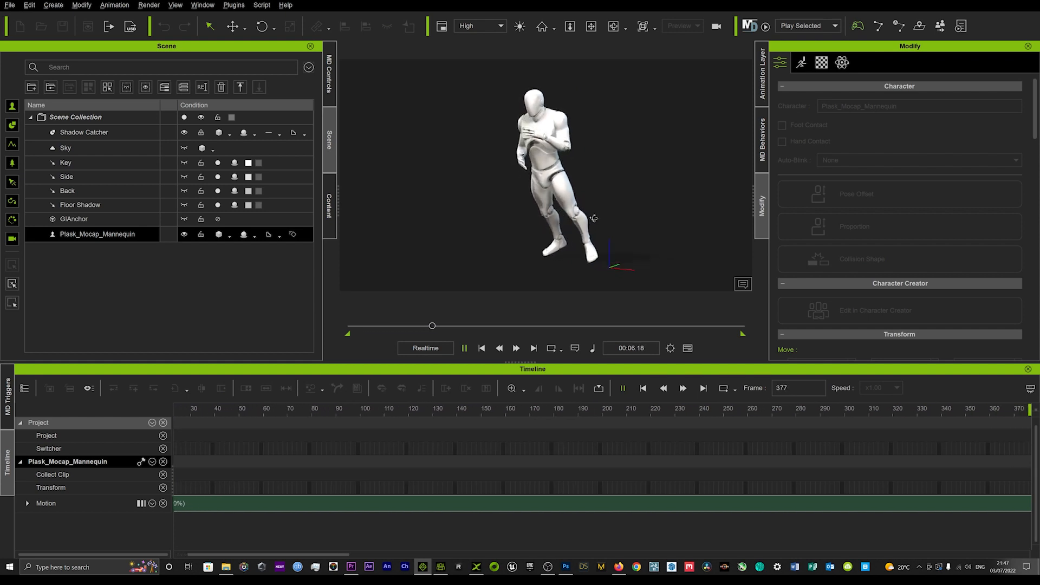
pyautogui.click(464, 348)
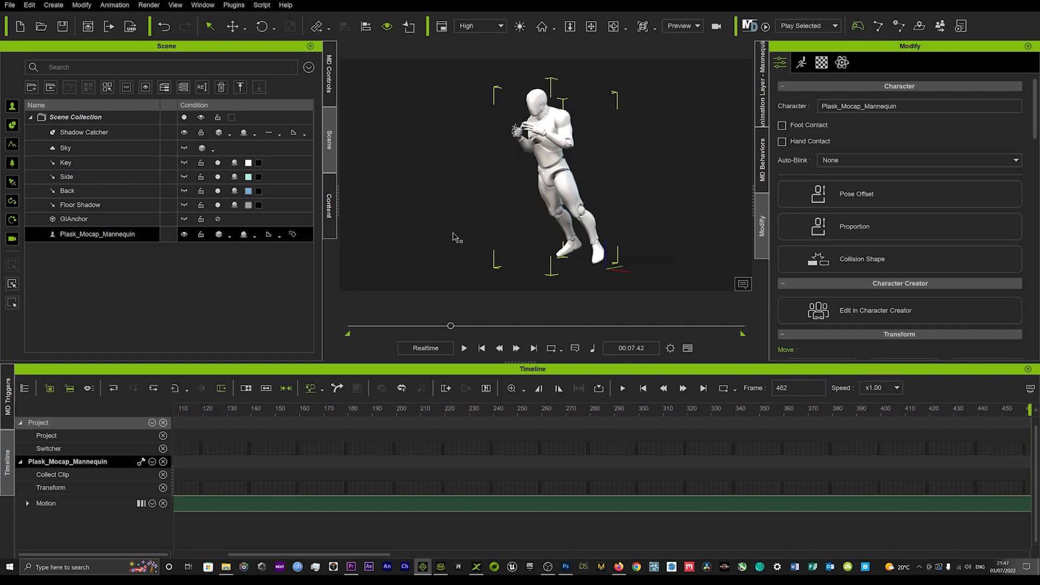
pyautogui.moveTo(542, 143)
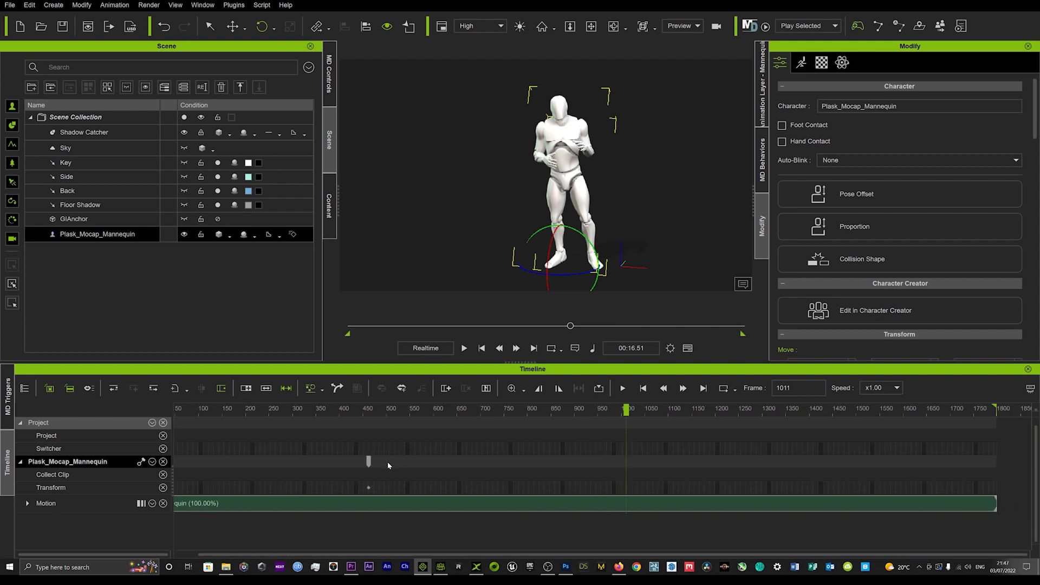
pyautogui.moveTo(69, 478)
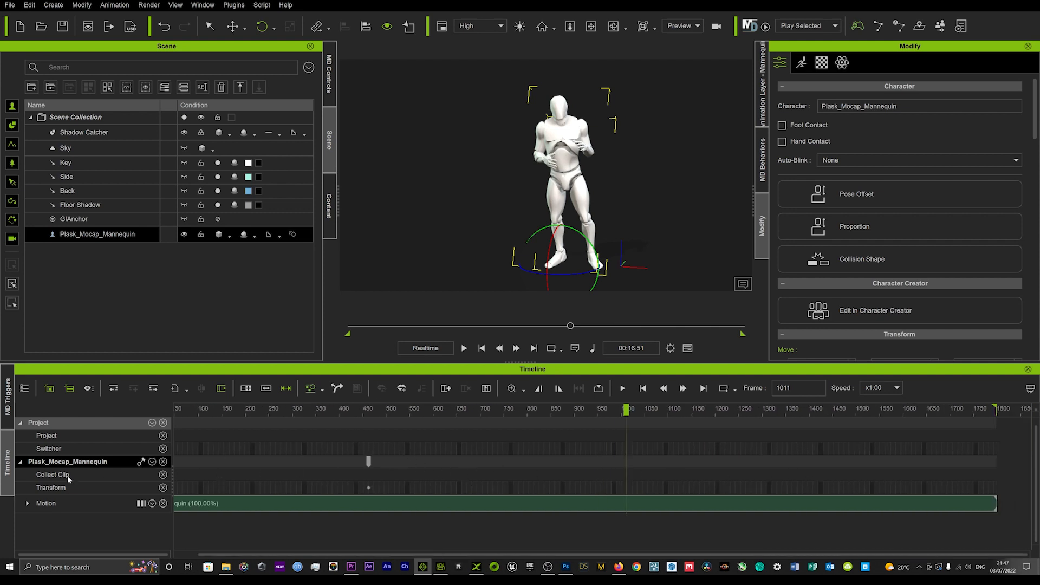
pyautogui.moveTo(121, 477)
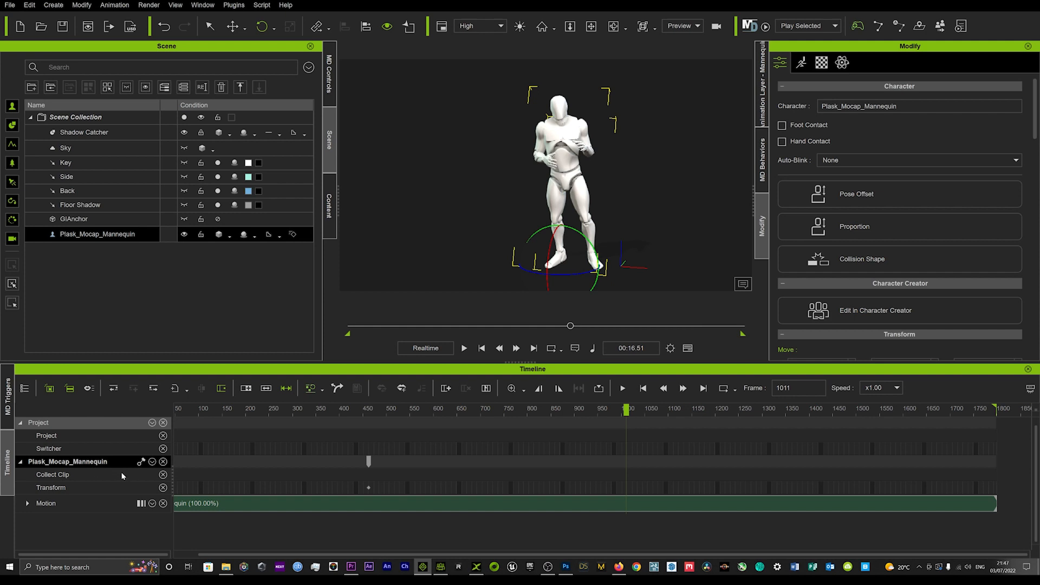
pyautogui.moveTo(993, 477)
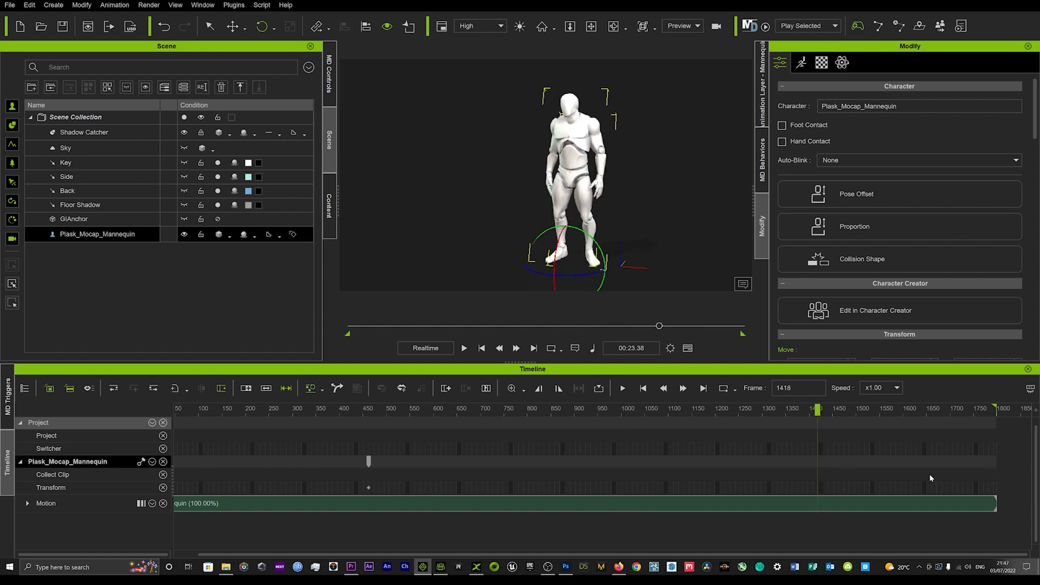
pyautogui.click(52, 474)
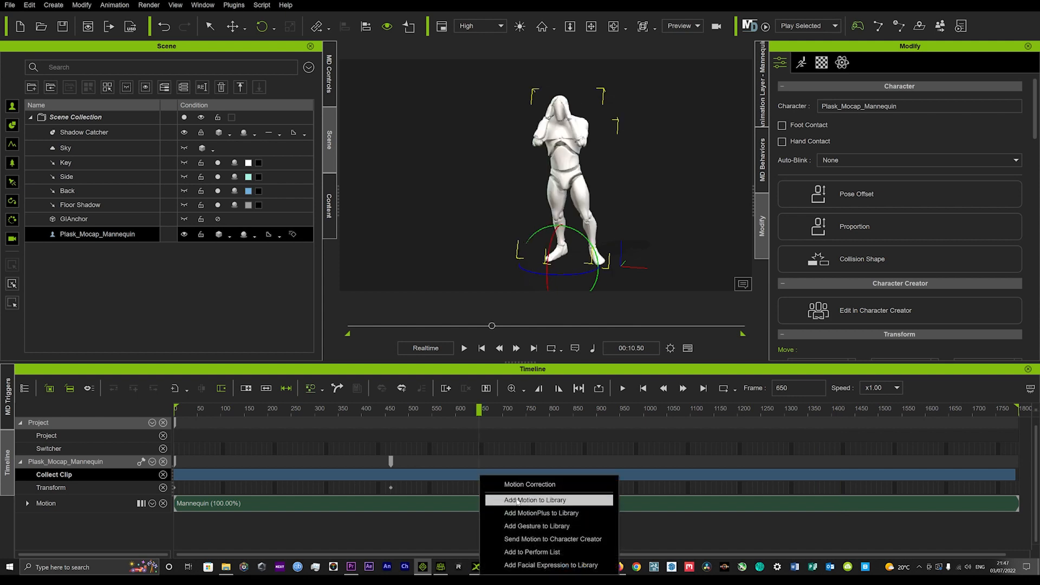
# Save the collected clip as a file and decline overwriting the existing rap motion.
pyautogui.click(534, 500)
pyautogui.write('Rap')
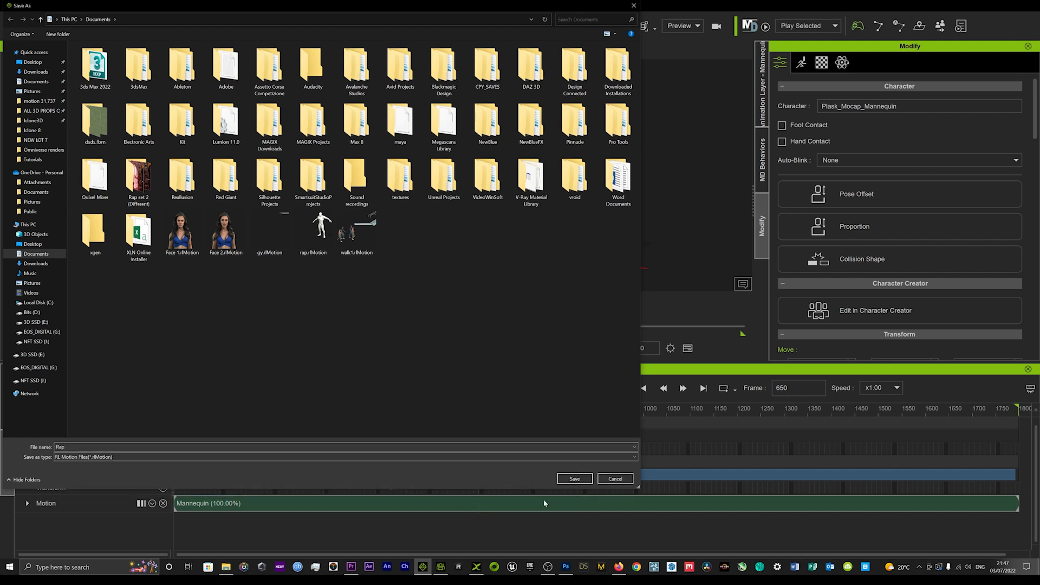
pyautogui.click(574, 478)
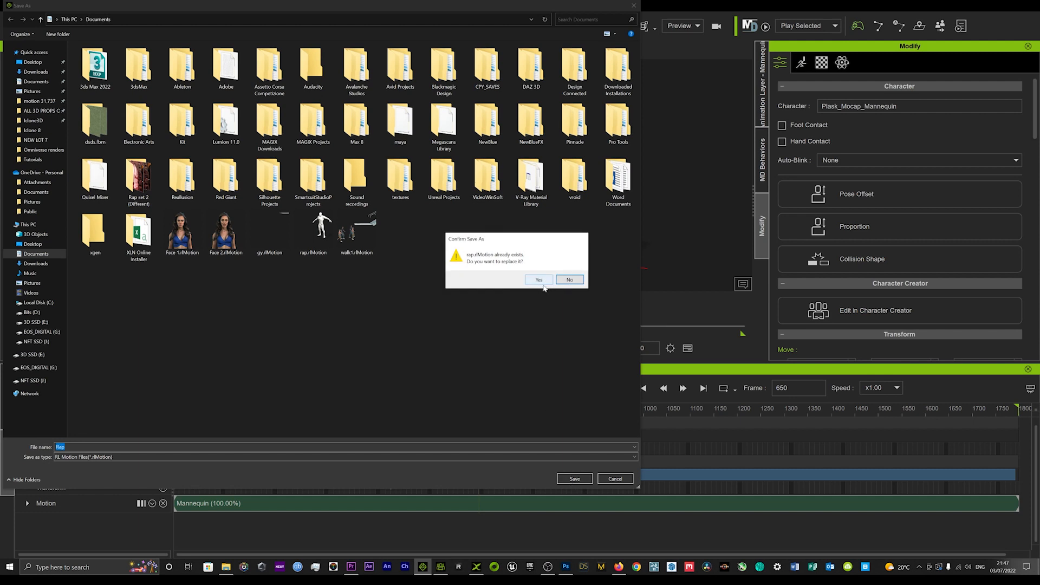
pyautogui.moveTo(568, 280)
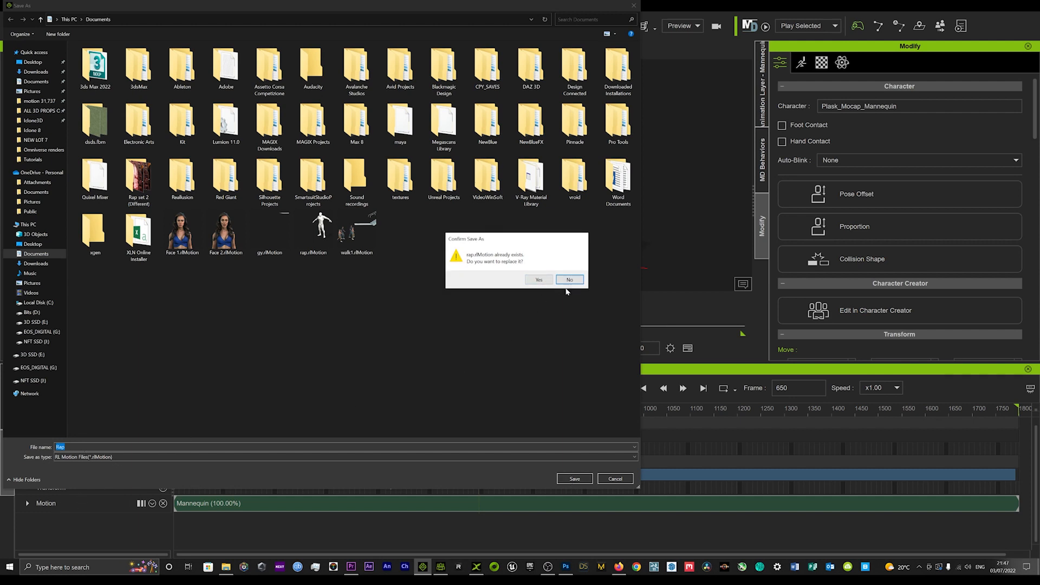
pyautogui.click(568, 280)
pyautogui.write(' 2')
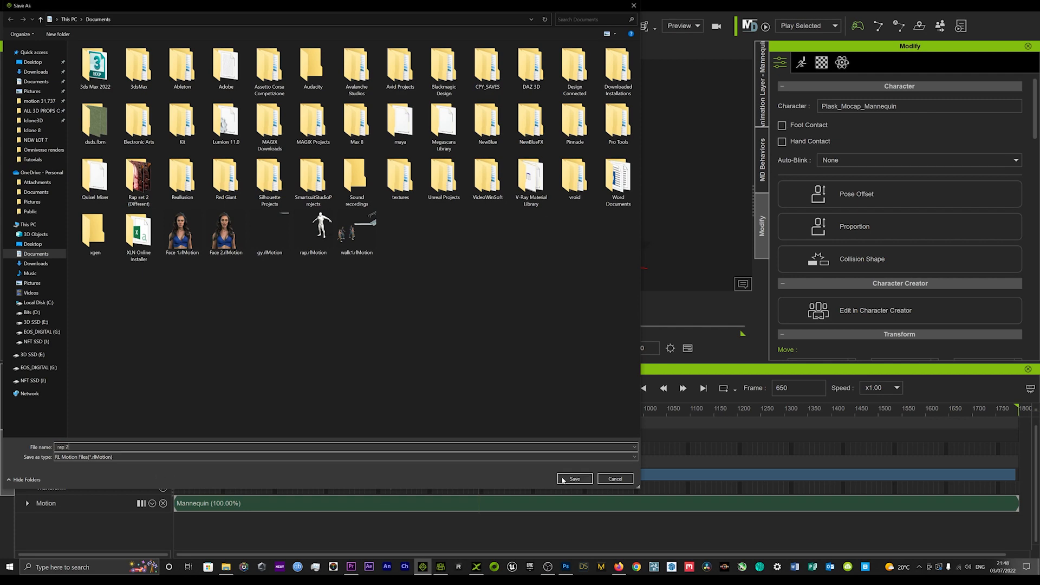
# Save the motion as rap 2, load Sandra into the scene and bring up the Documents folder.
pyautogui.click(575, 478)
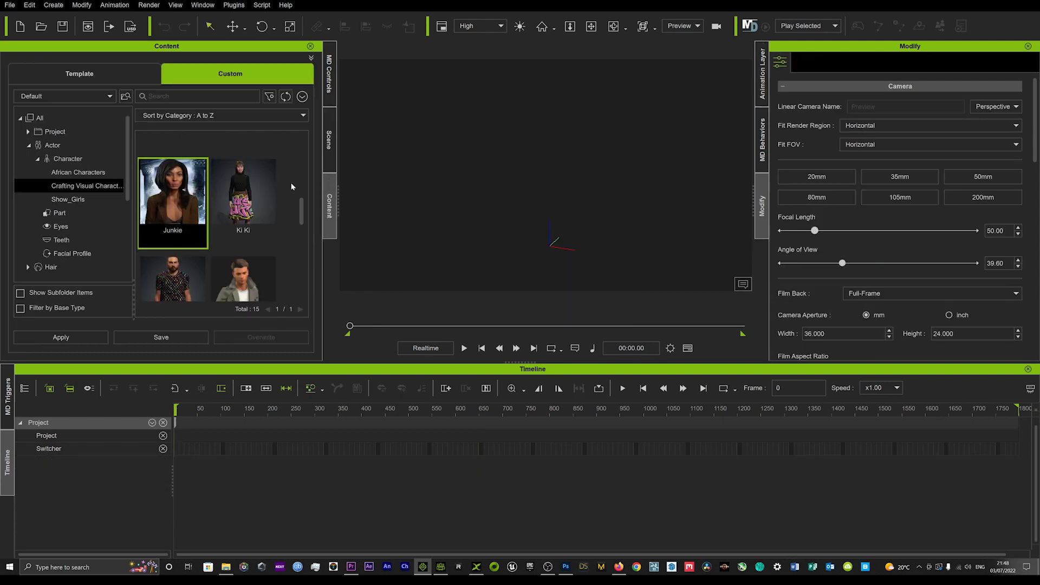
pyautogui.doubleClick(172, 193)
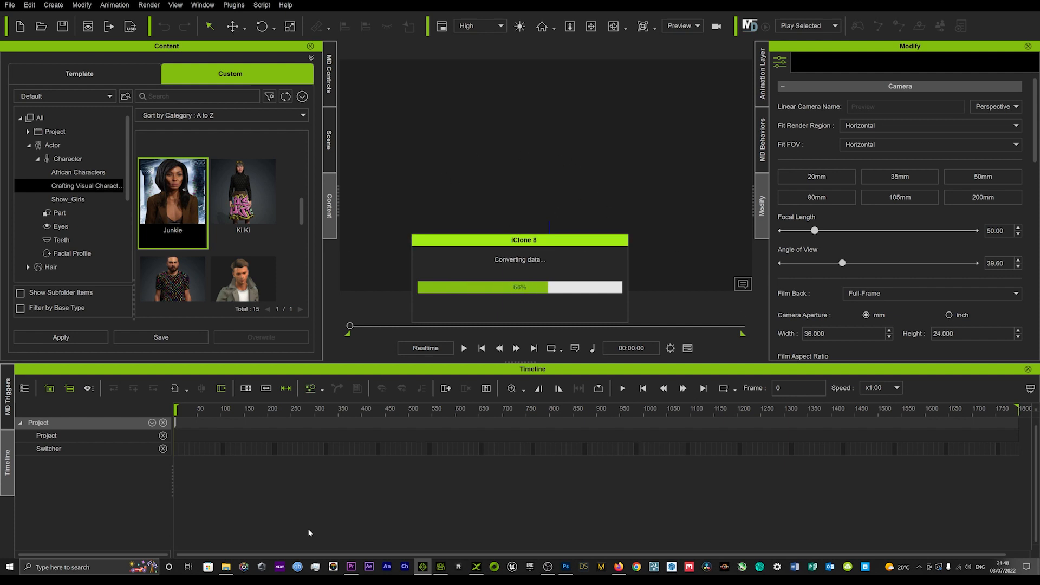
pyautogui.click(225, 566)
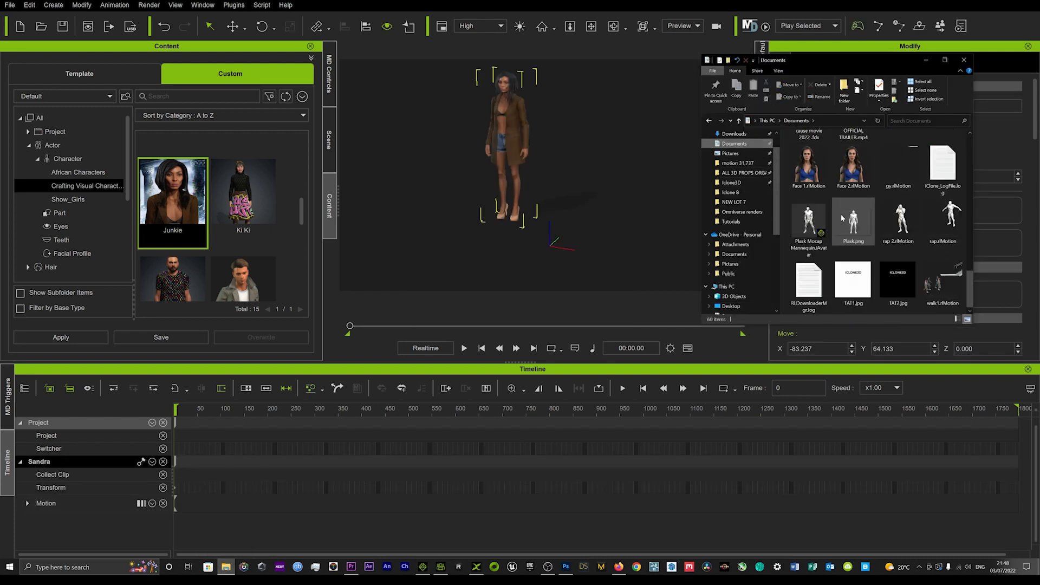
pyautogui.moveTo(900, 257)
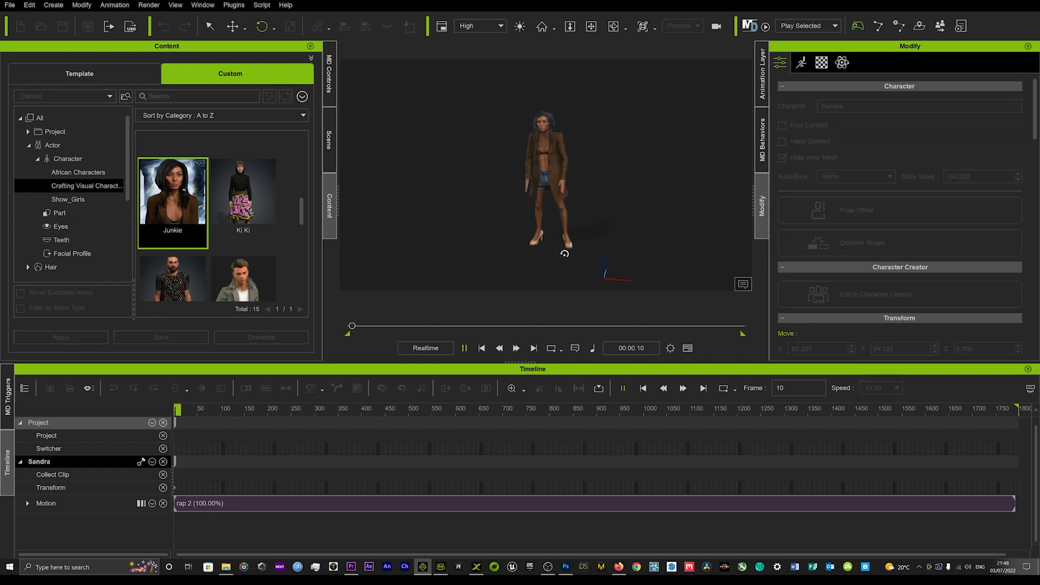
# Play the rap 2 motion on Sandra and stop, leaving her motion track empty.
pyautogui.click(463, 347)
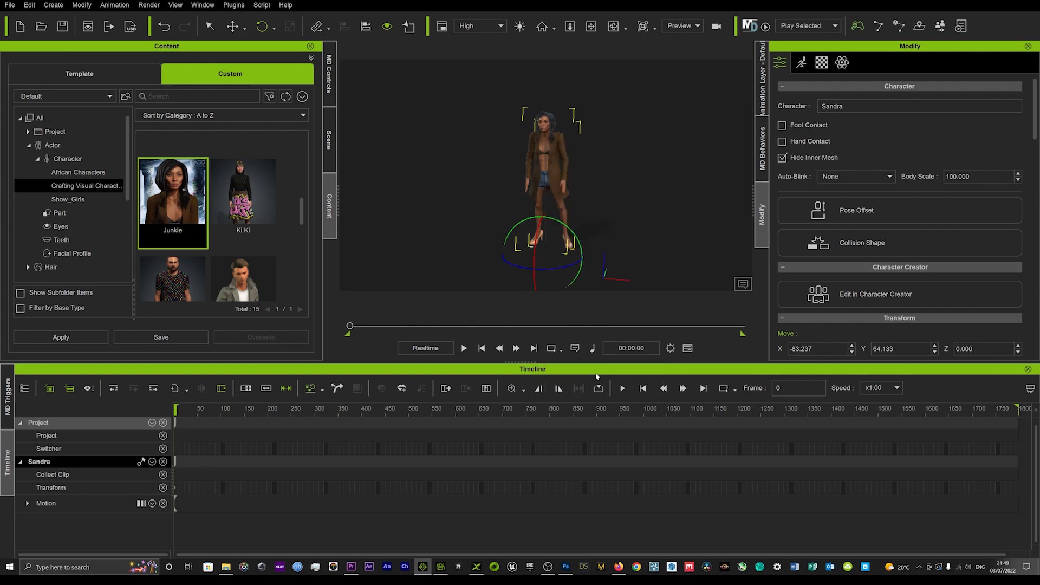
pyautogui.click(464, 348)
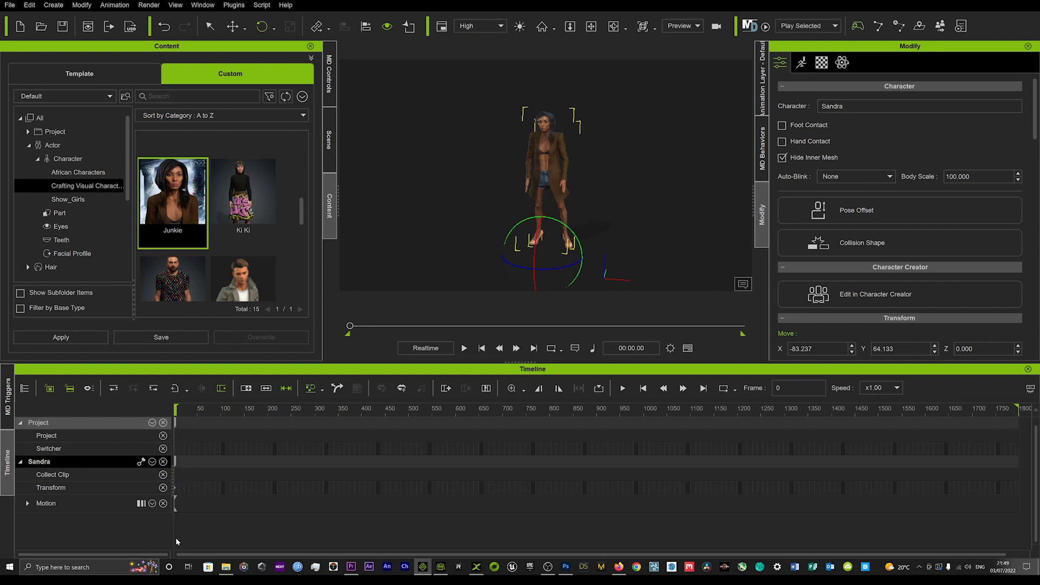
# Drop Mannequin.fbx onto Sandra, accept the warning and attempt Convert All.
pyautogui.click(225, 567)
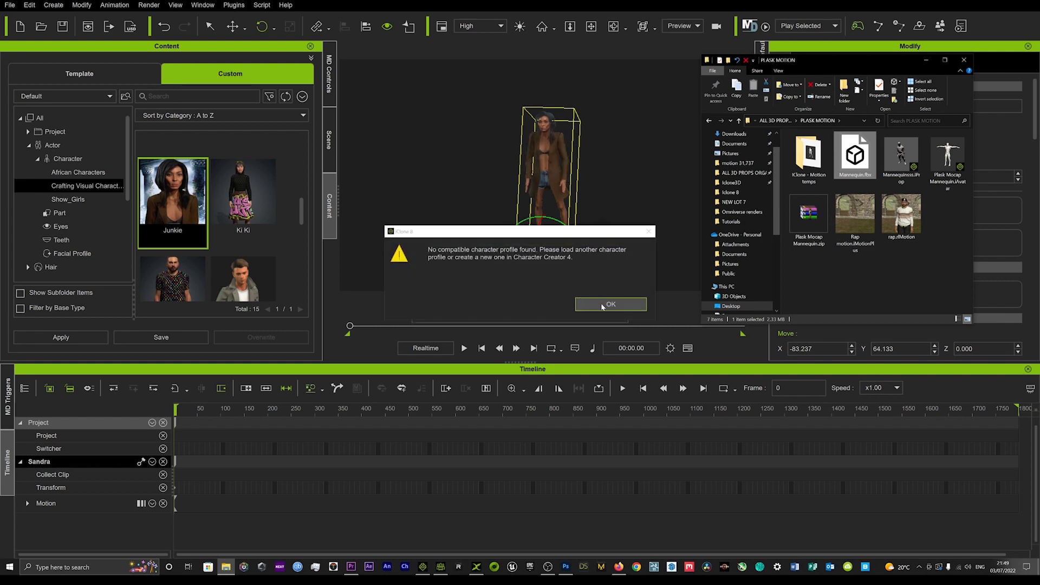
pyautogui.click(610, 303)
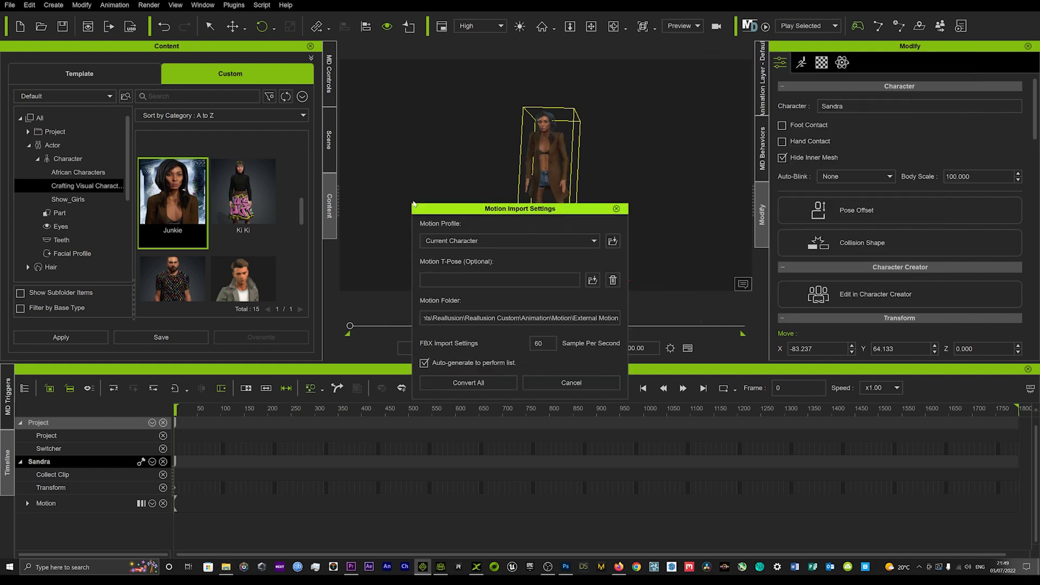
pyautogui.click(468, 382)
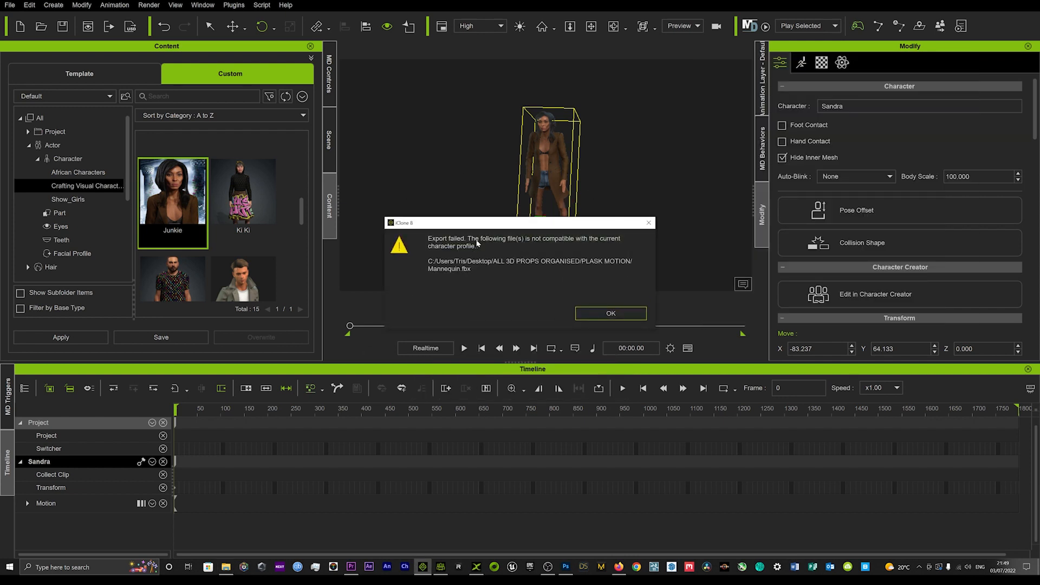
pyautogui.moveTo(618, 251)
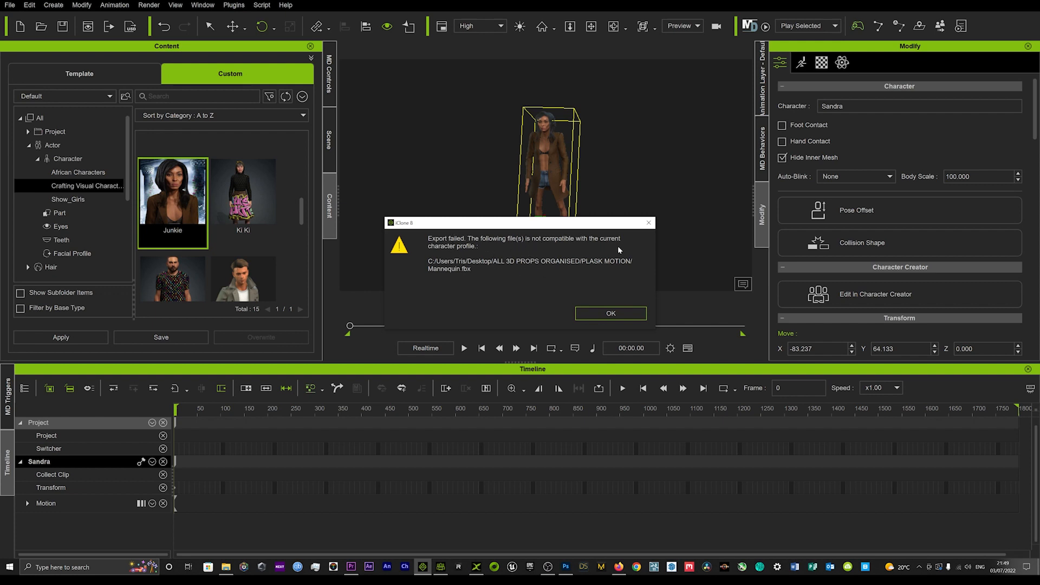
pyautogui.moveTo(494, 312)
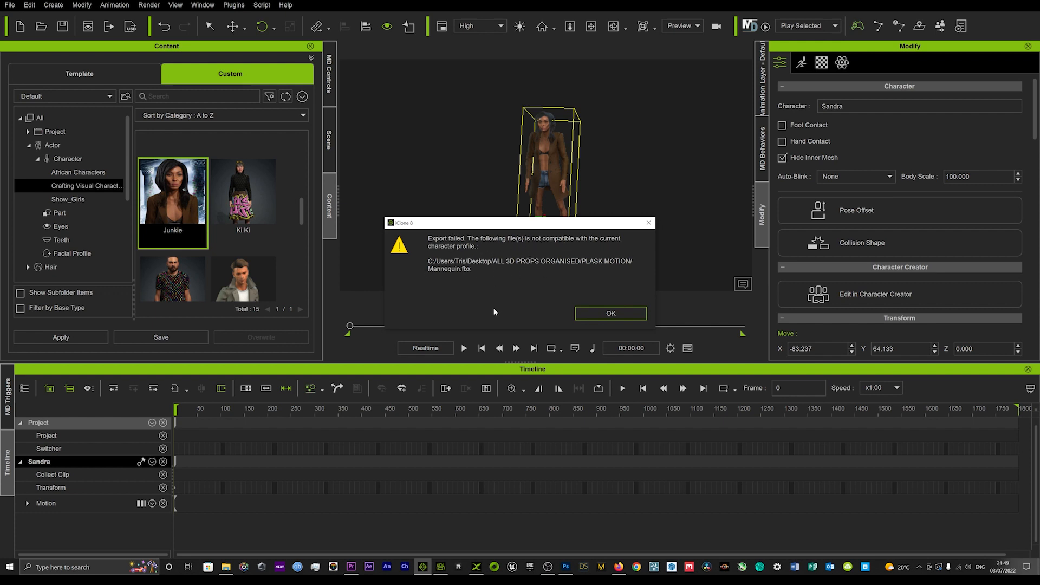
# Dismiss the incompatible-file error so Sandra stands idle.
pyautogui.click(610, 313)
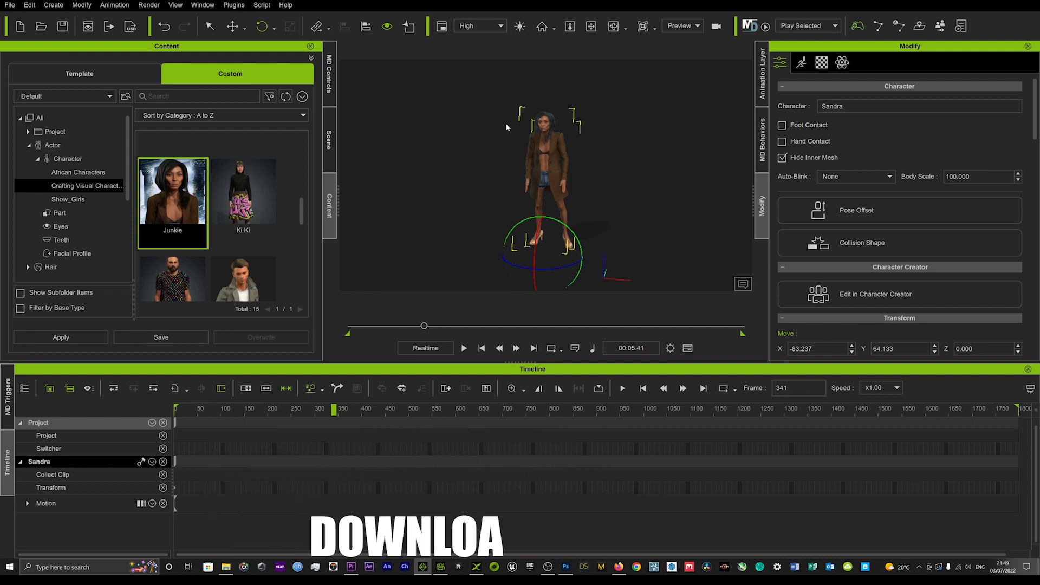
pyautogui.moveTo(553, 121)
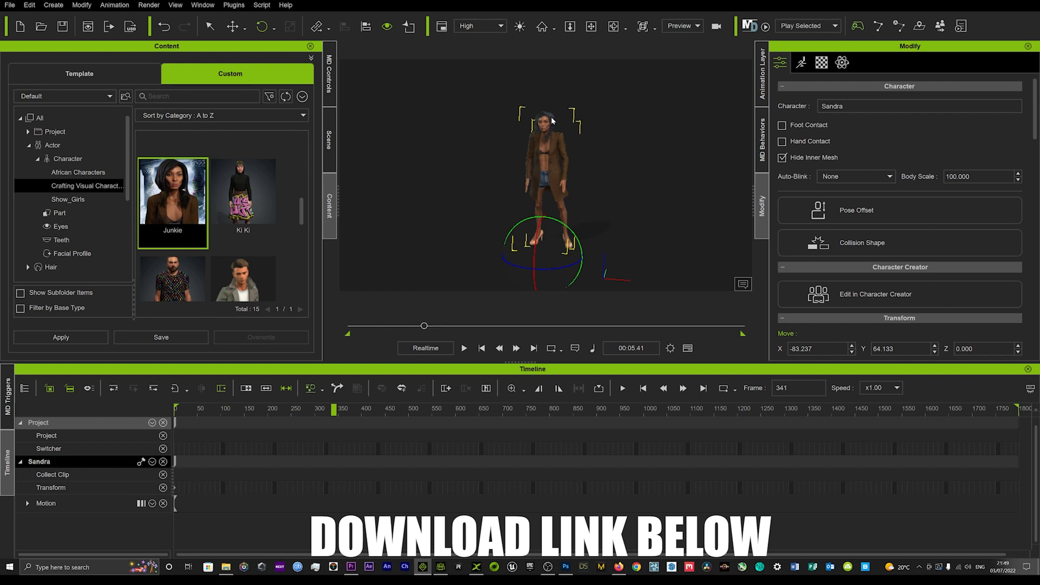
pyautogui.moveTo(569, 152)
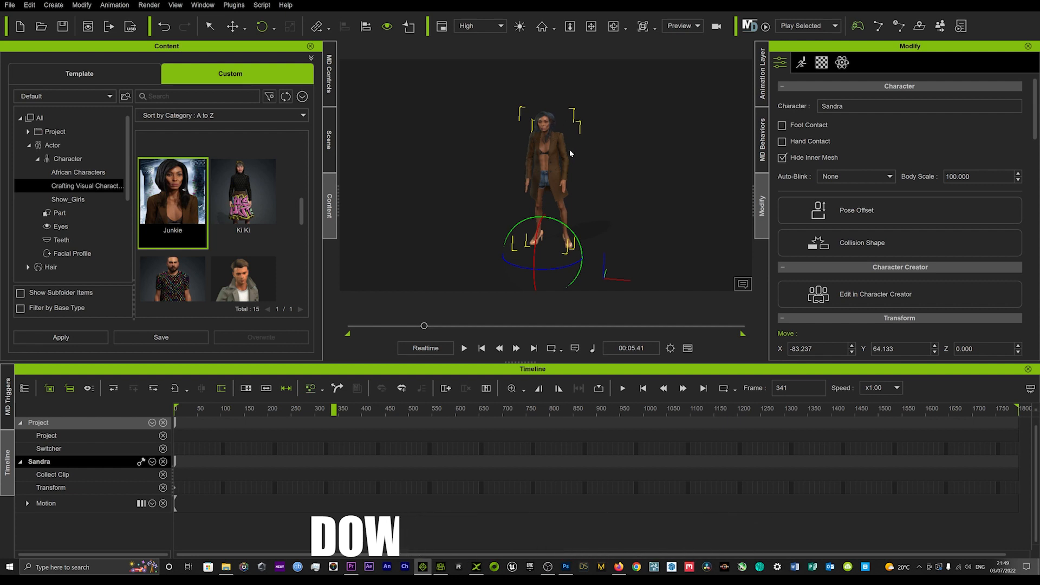
pyautogui.moveTo(615, 182)
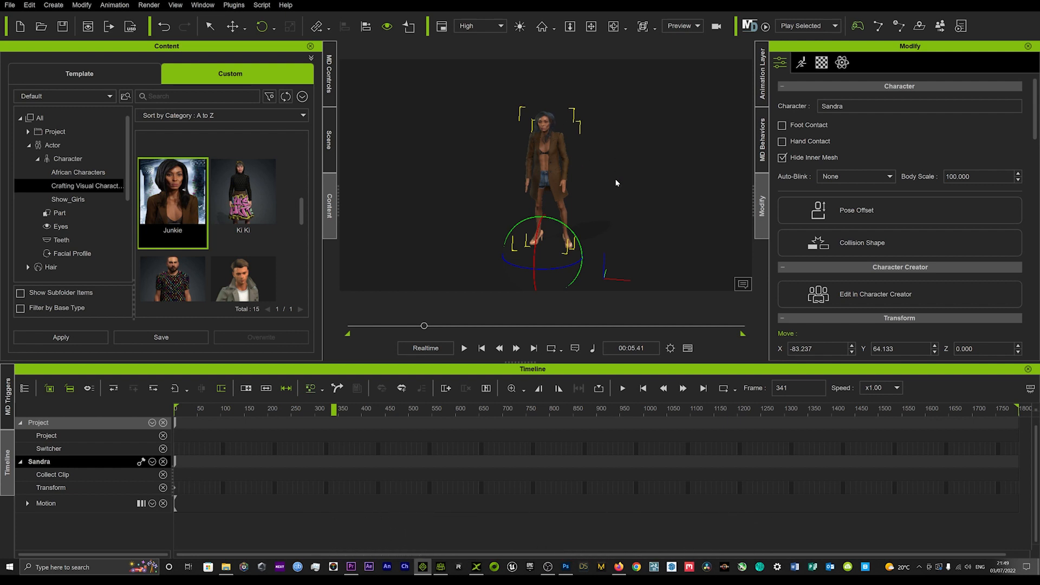
pyautogui.moveTo(595, 183)
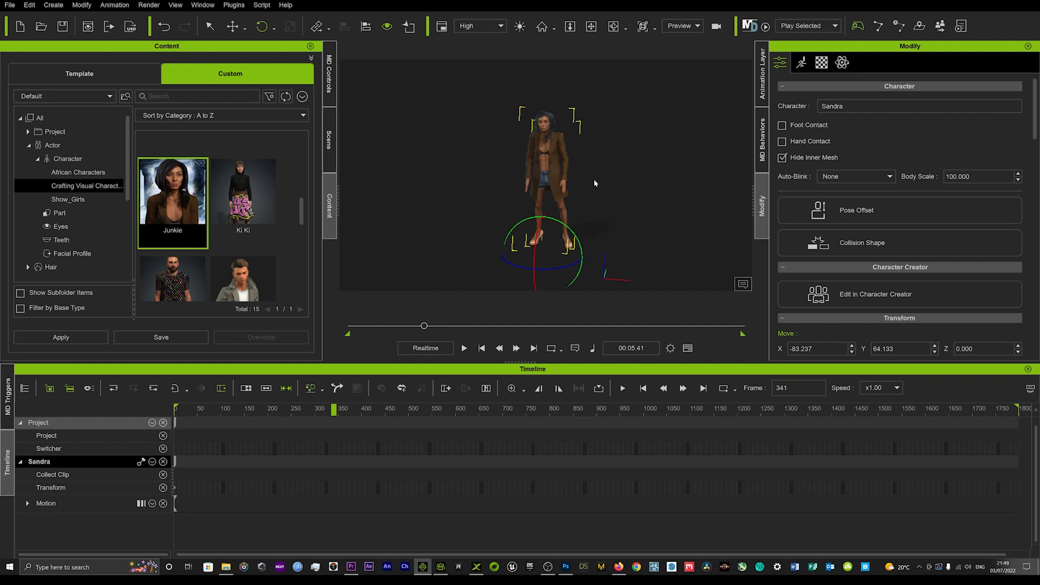
pyautogui.moveTo(463, 205)
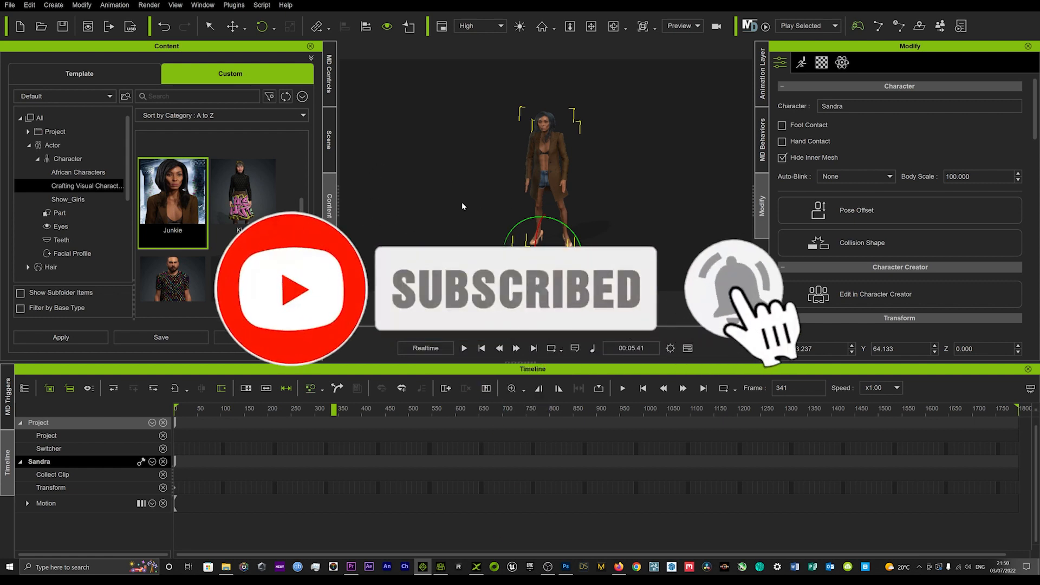
pyautogui.moveTo(816, 291)
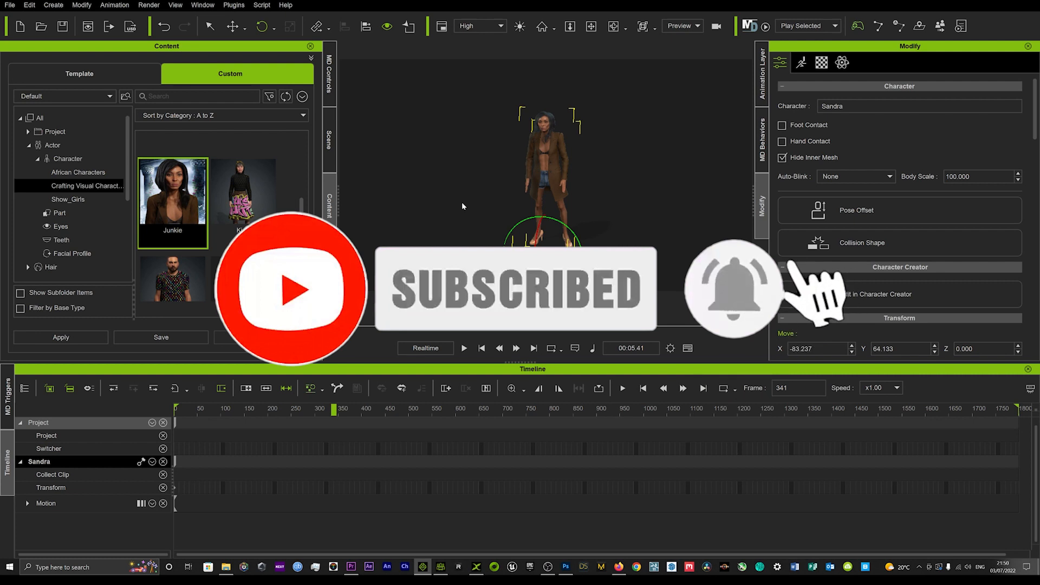